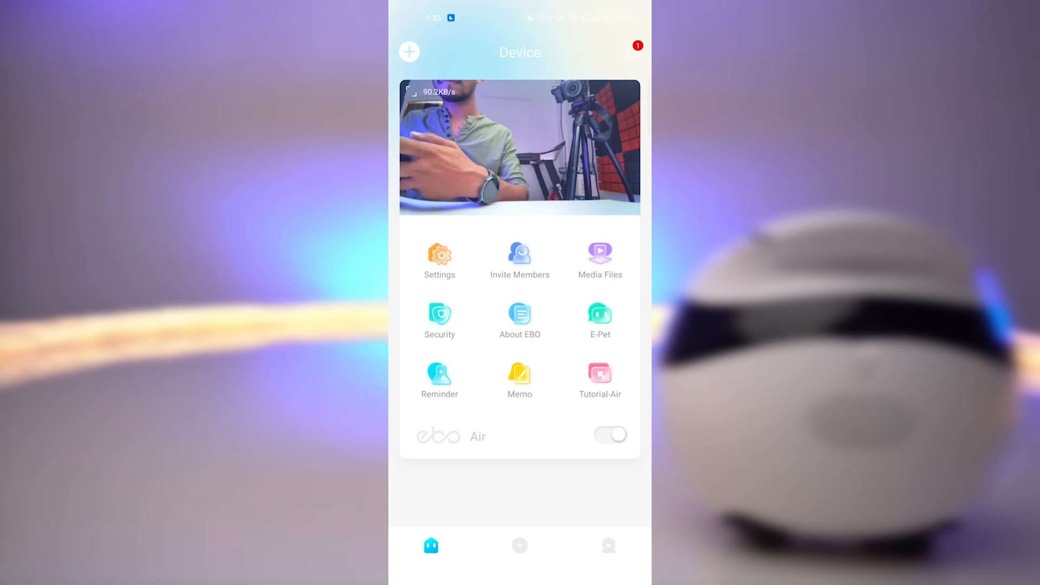
Enter the robot's full-screen live camera view from the Device screen preview.
{"action": "left_click", "coordinate": [519, 146]}
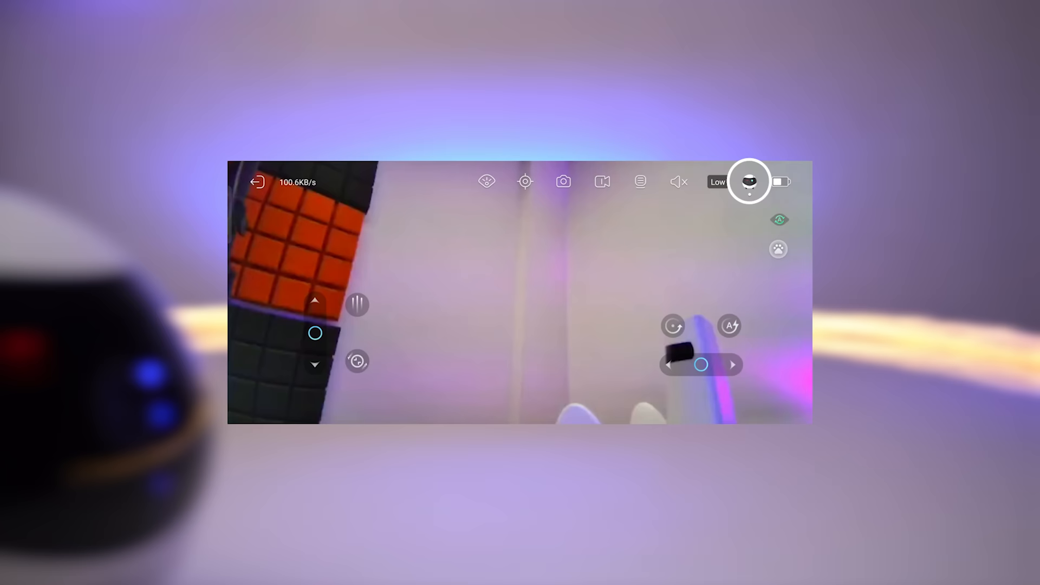
Show the Steering Panel options in the live view's settings panel.
{"action": "left_click", "coordinate": [749, 181]}
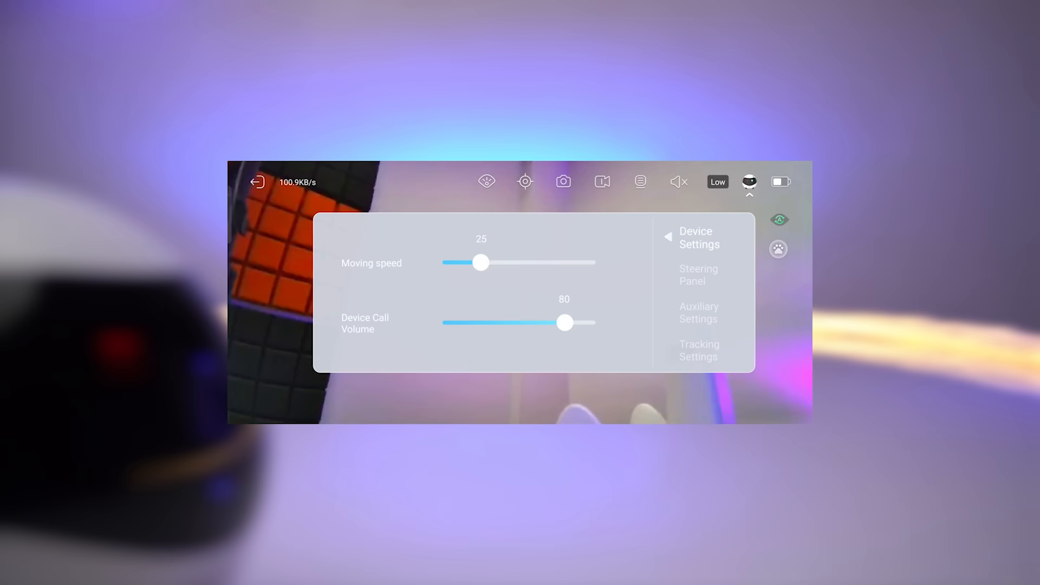
{"action": "left_click", "coordinate": [699, 274]}
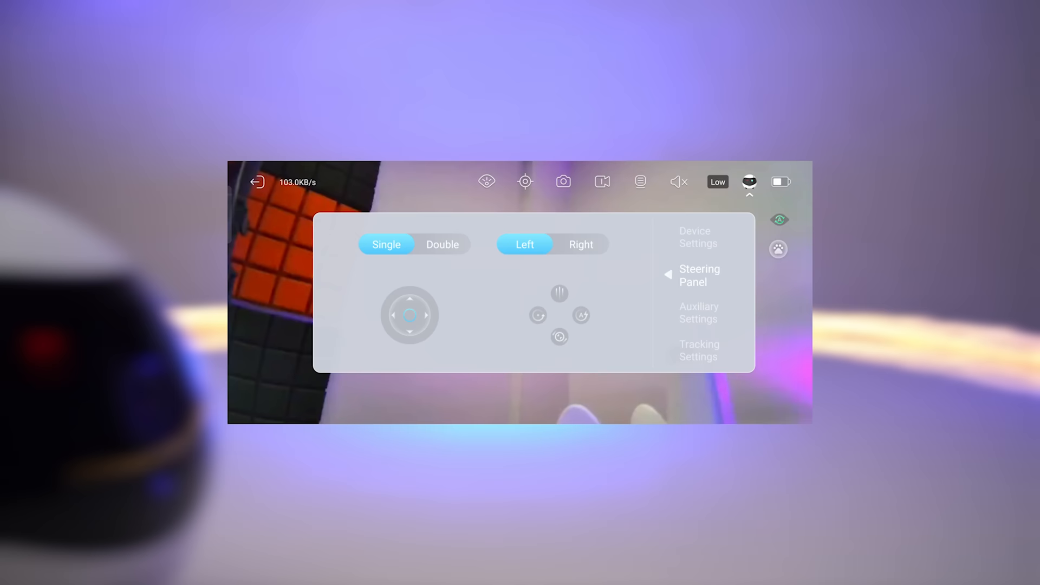
View Auxiliary Settings, then Tracking Settings with pet tracking enabled.
{"action": "left_click", "coordinate": [700, 312]}
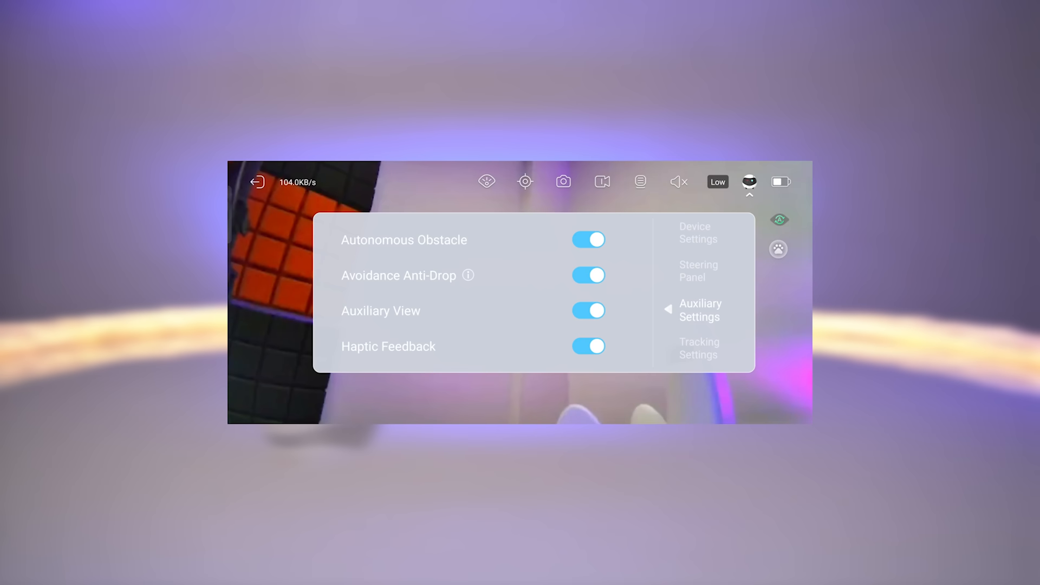
{"action": "left_click", "coordinate": [700, 350]}
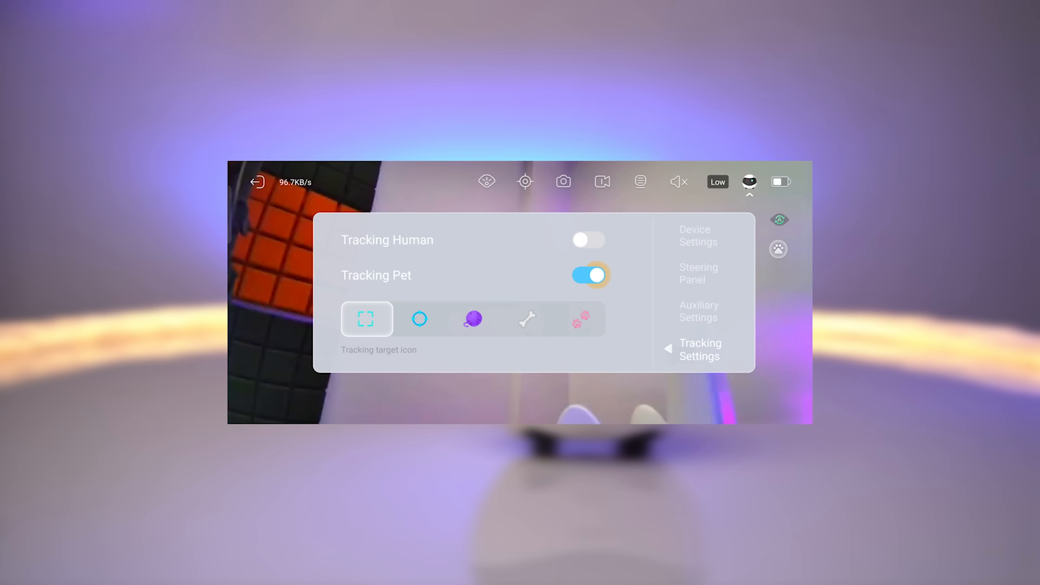